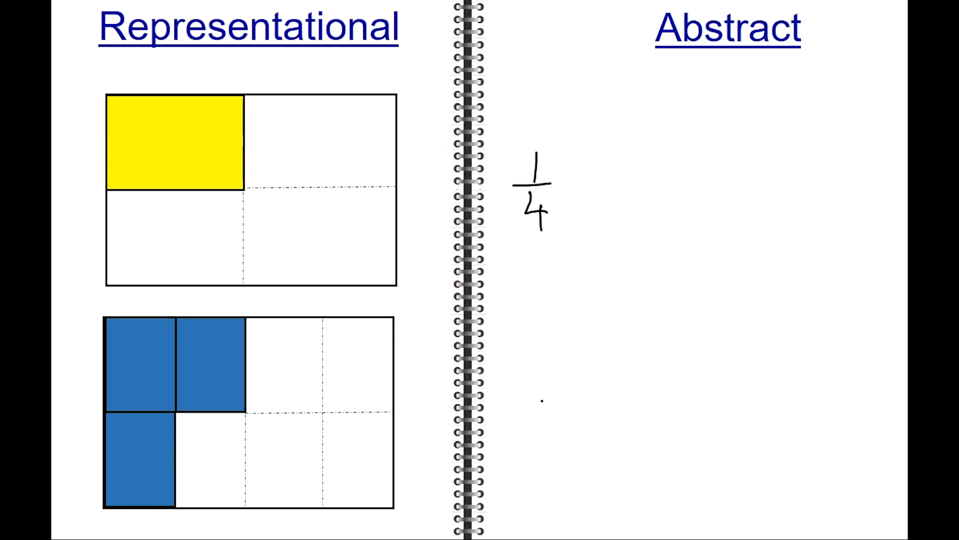
type("3/8")
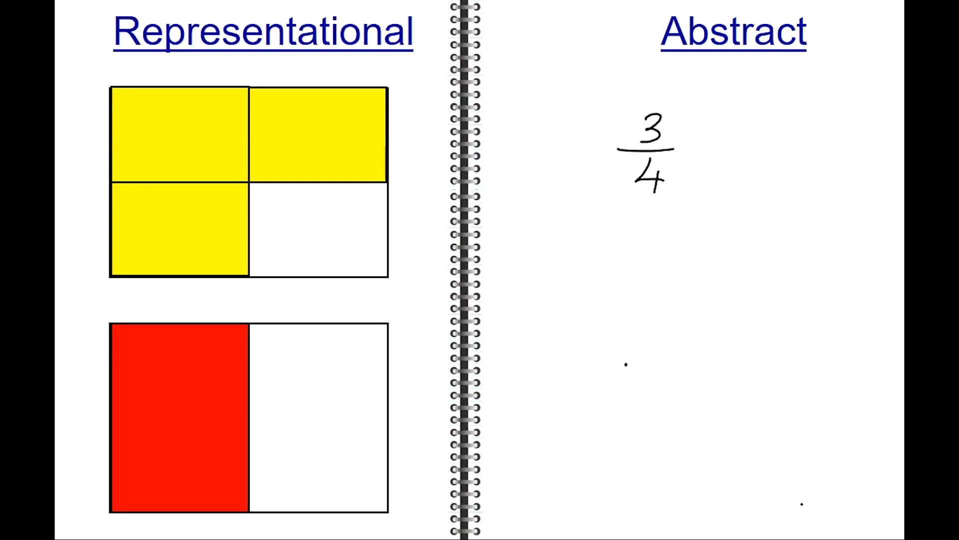
type("1/2")
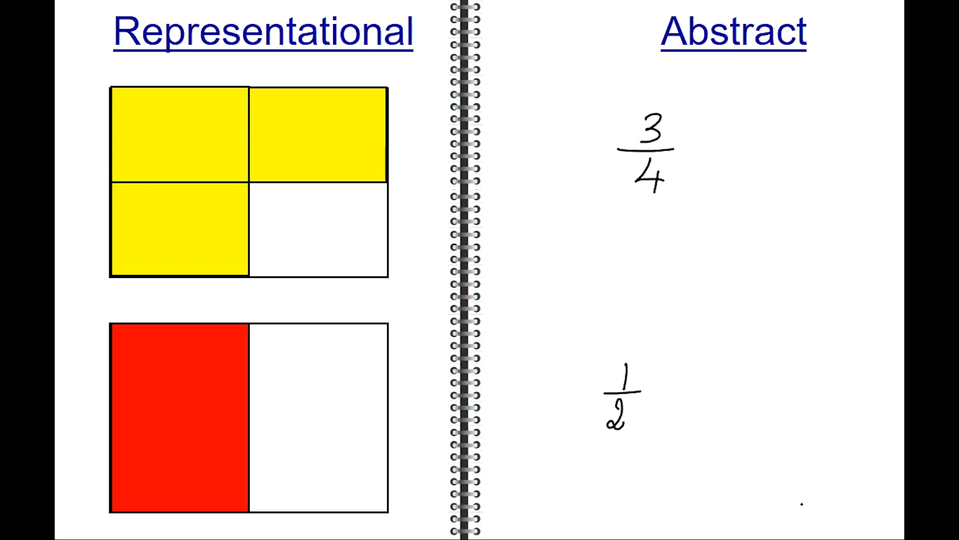